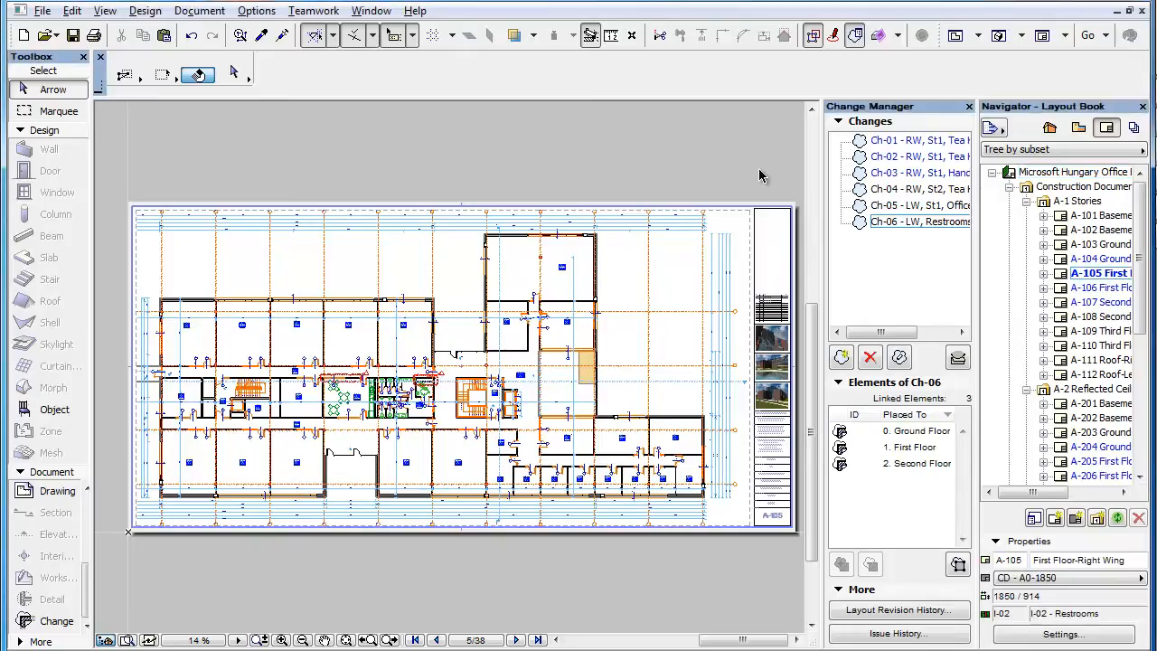
pyautogui.moveTo(795, 197)
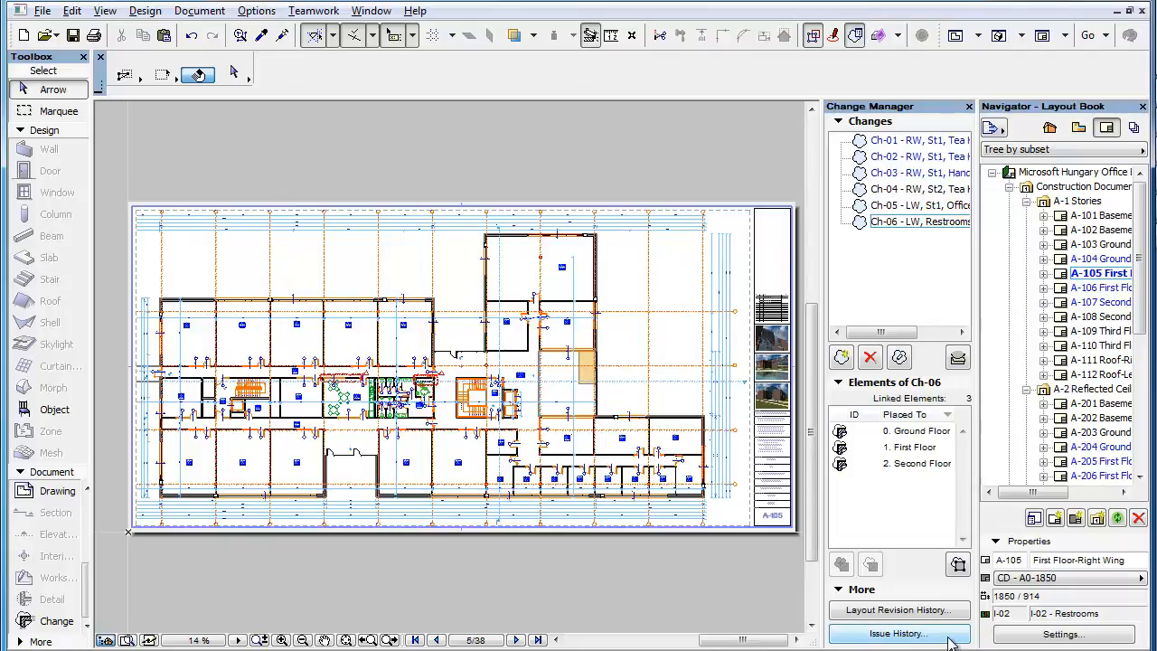
# Select First Floor RCP layouts A-205 and A-206 and add them to issue I-02.
pyautogui.click(899, 633)
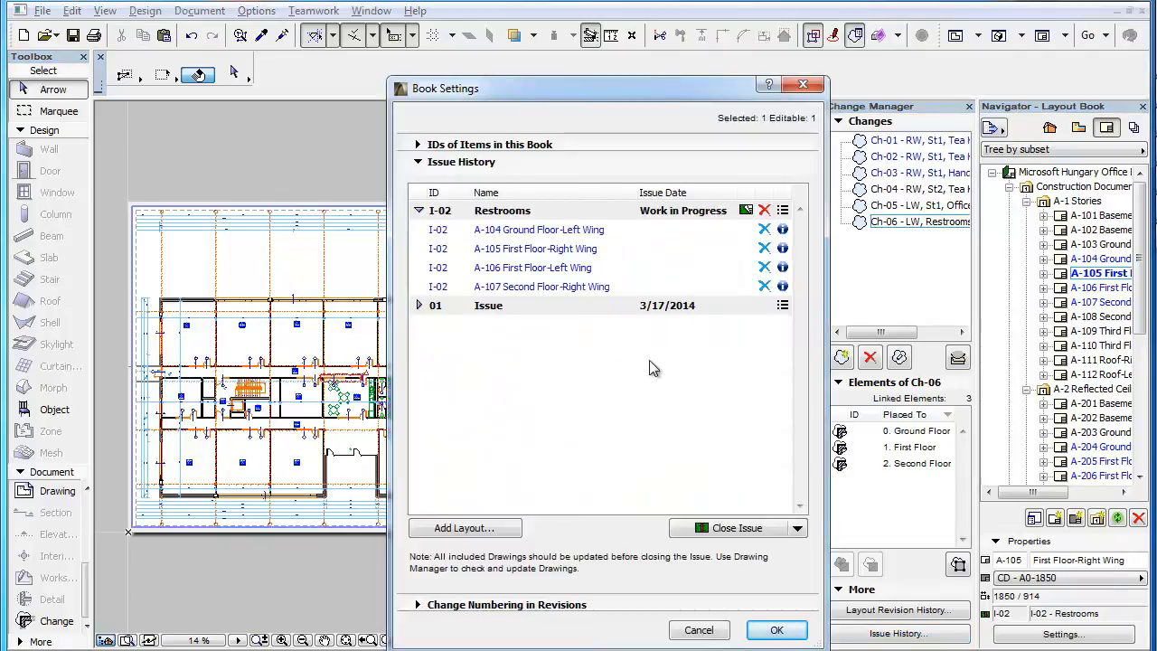
pyautogui.moveTo(506, 530)
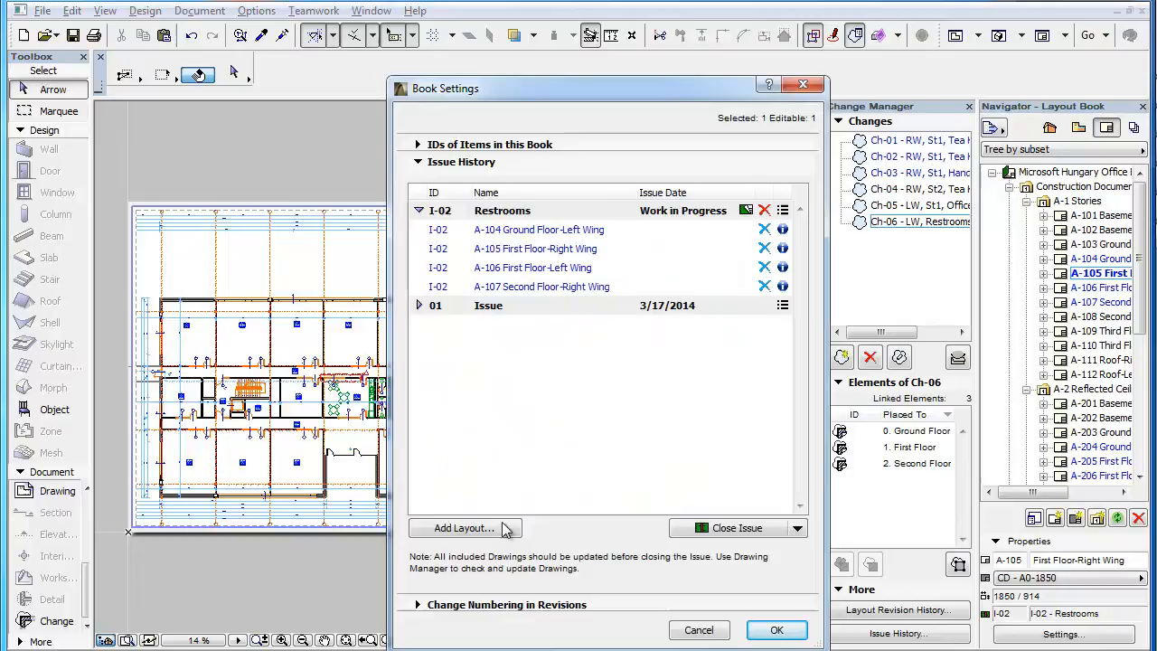
pyautogui.moveTo(764, 297)
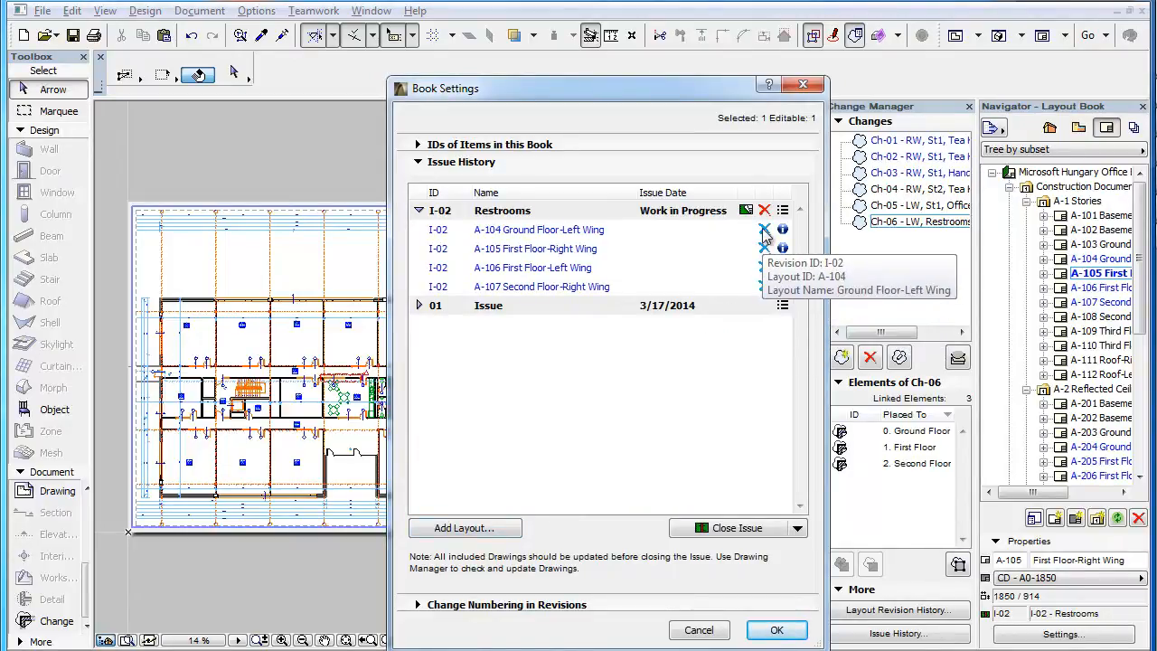
pyautogui.moveTo(729, 637)
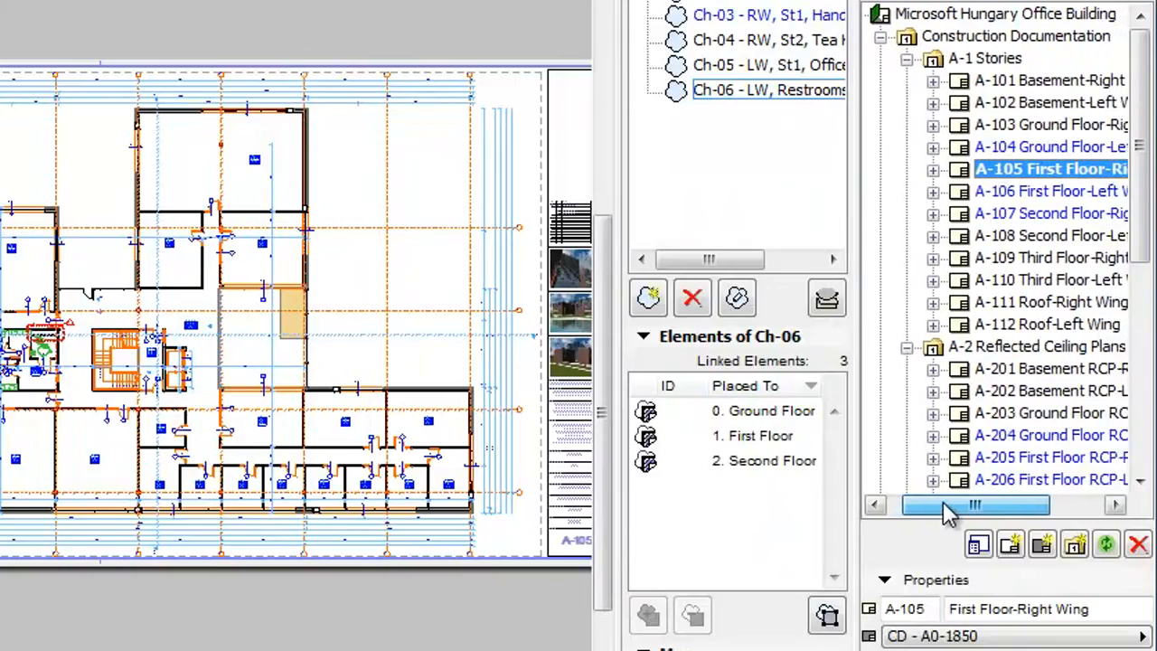
pyautogui.click(1040, 480)
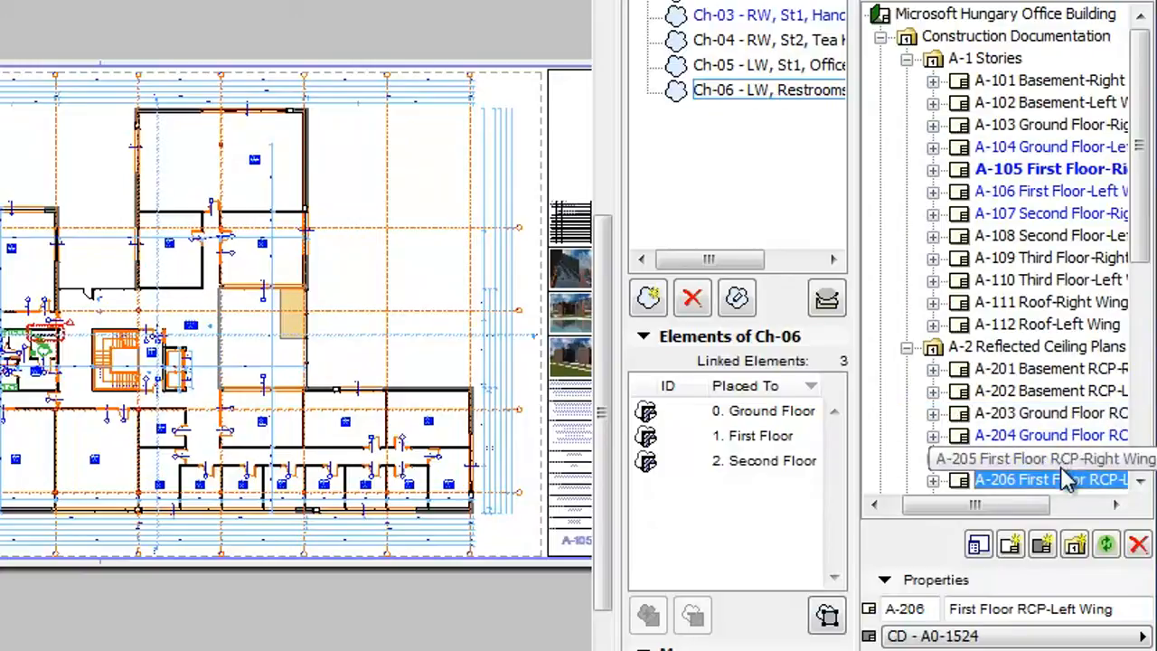
pyautogui.click(1040, 458)
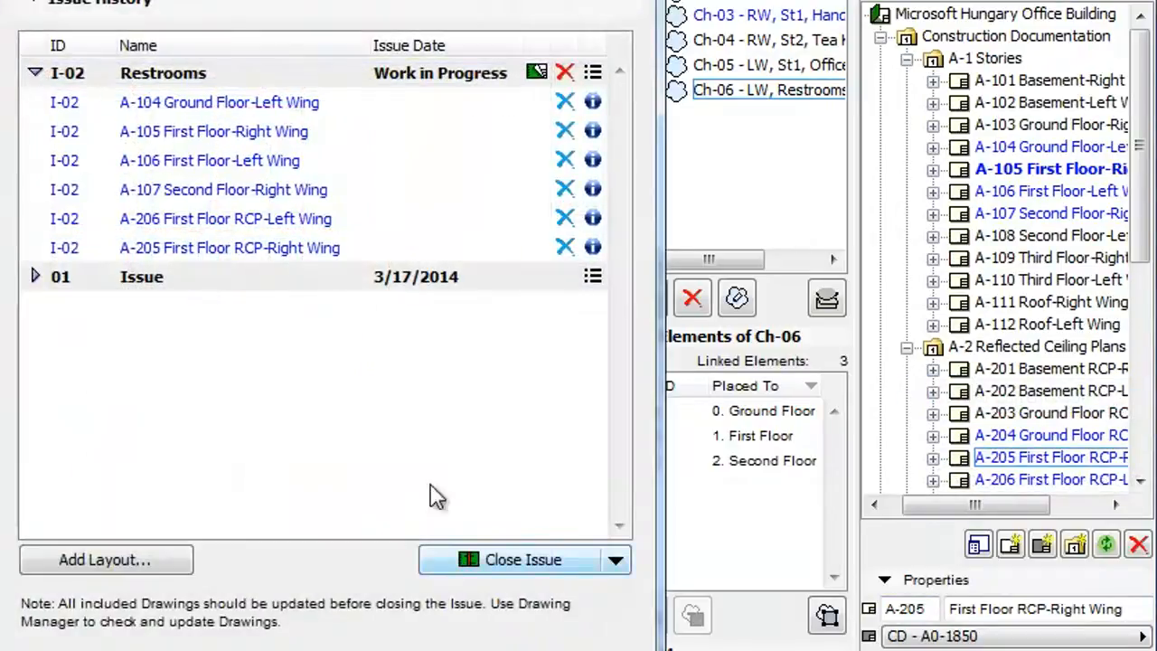
pyautogui.click(230, 247)
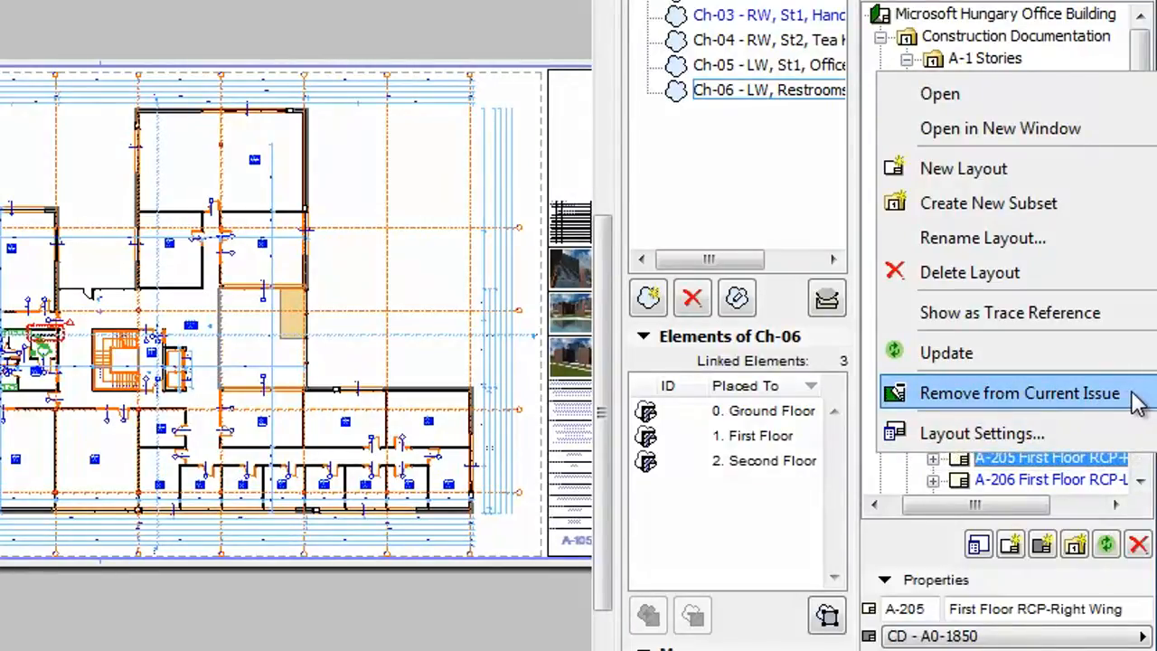
# Remove A-205 from issue I-02 via Remove from Current Issue, leaving five layouts.
pyautogui.click(1019, 392)
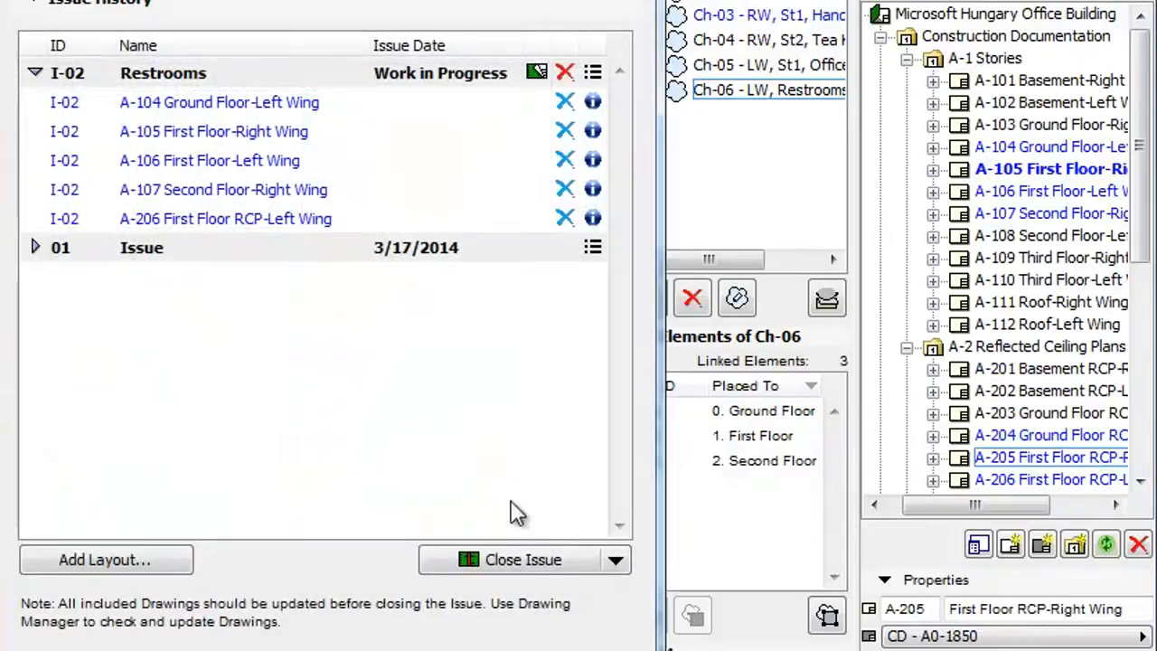
pyautogui.moveTo(203, 275)
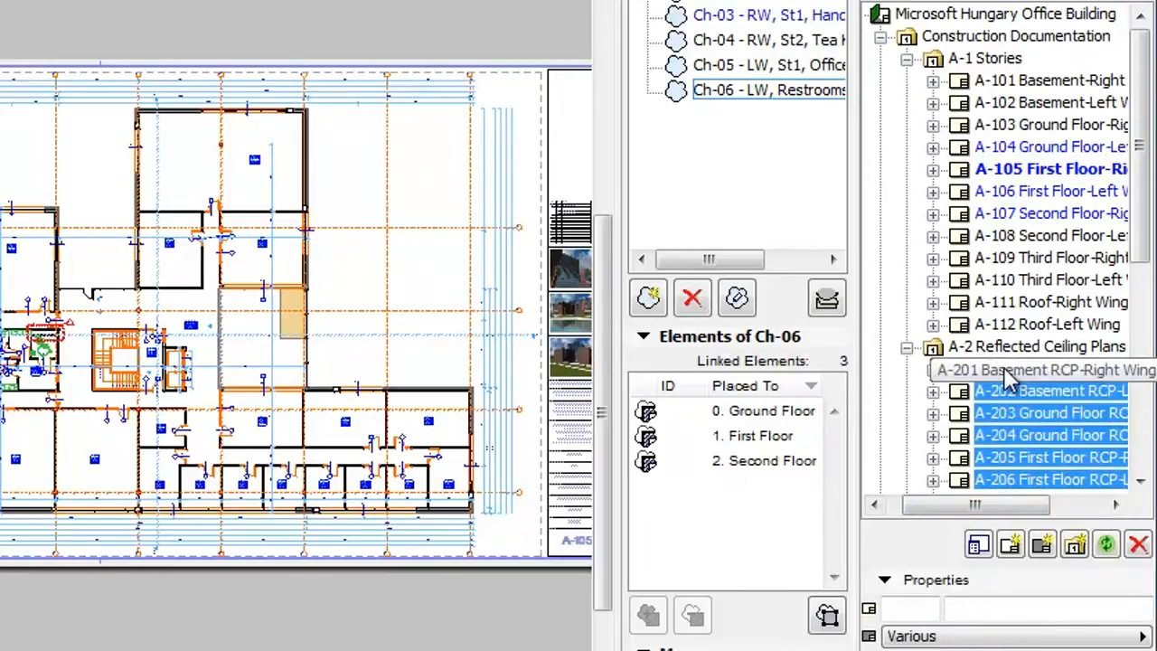
# Bring up the context actions for the selected RCP ceiling plan layouts.
pyautogui.rightClick(1048, 369)
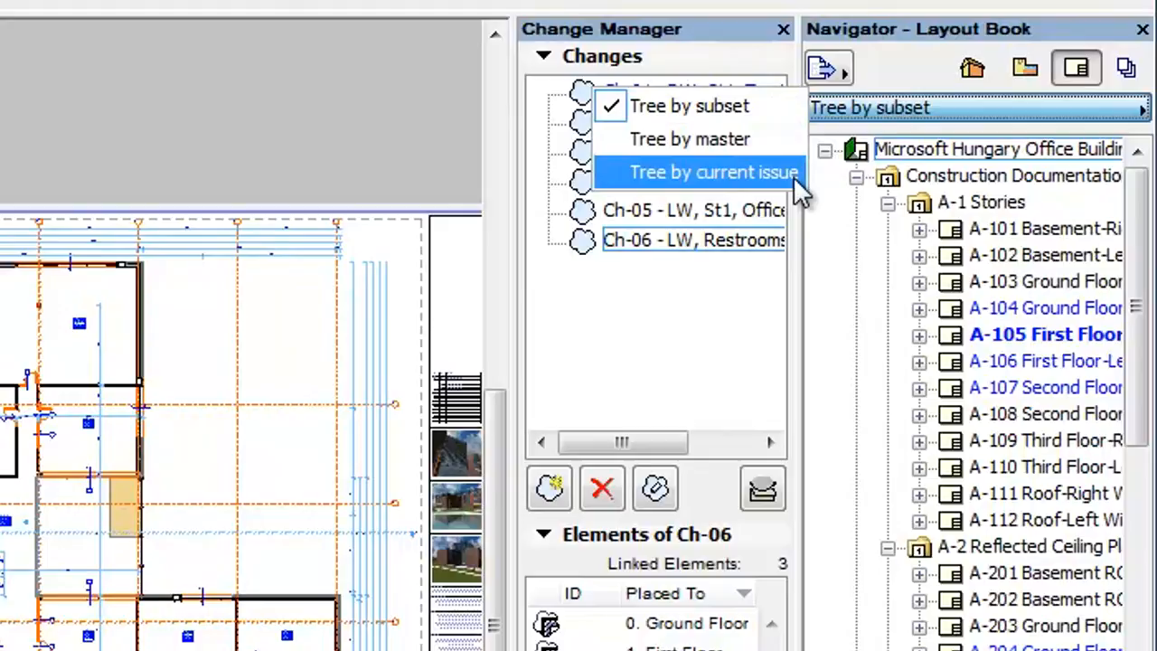
# Switch the navigator to Tree by current issue, listing layouts A-104 through A-107.
pyautogui.click(713, 172)
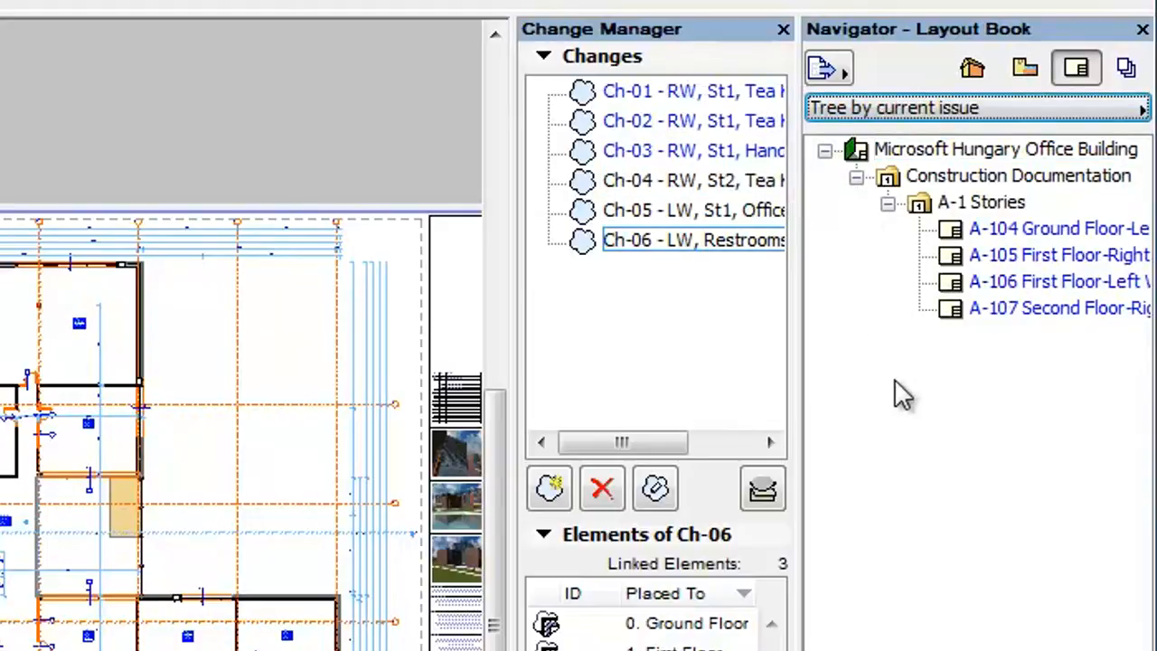
pyautogui.moveTo(918, 488)
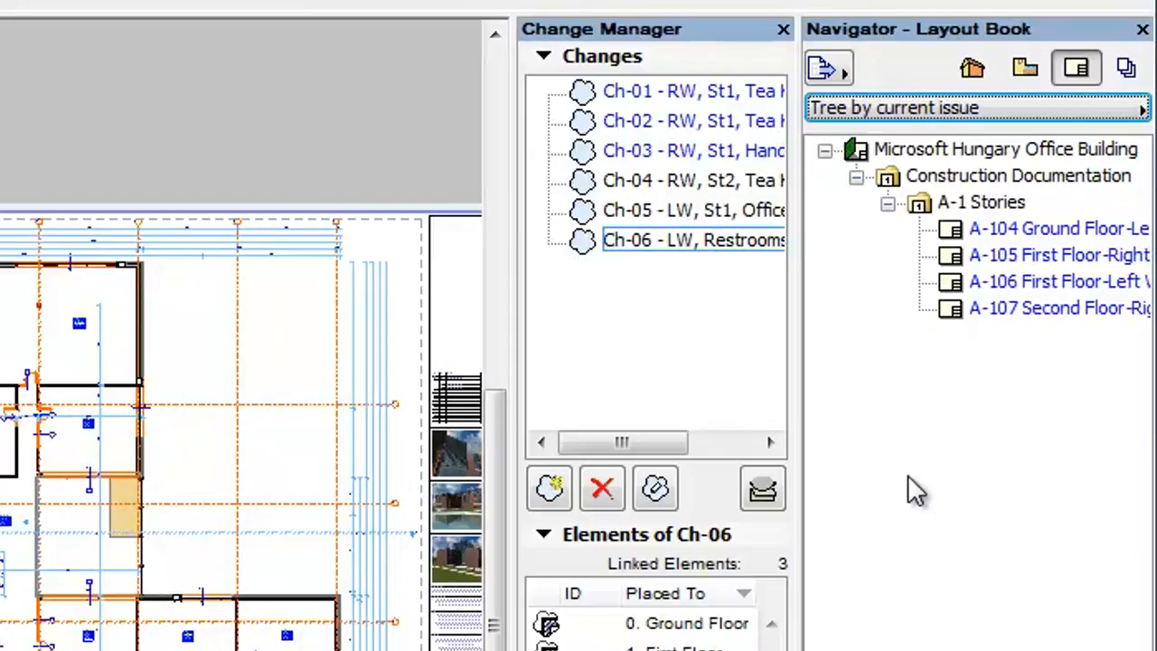
pyautogui.moveTo(1040, 379)
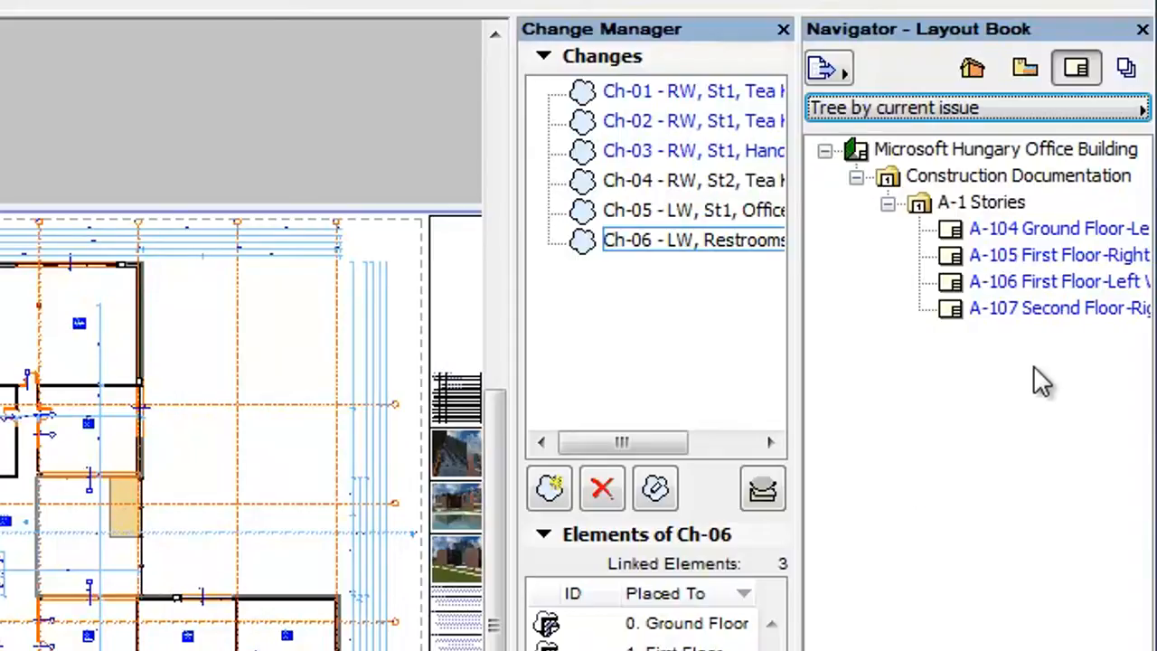
pyautogui.moveTo(1035, 434)
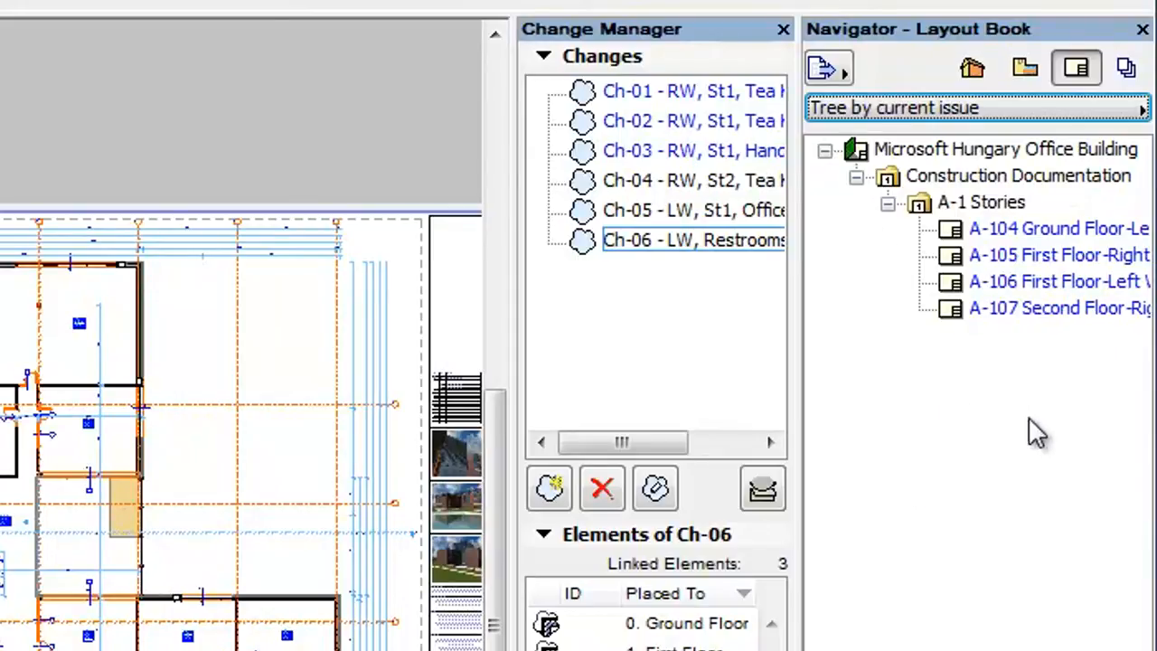
pyautogui.moveTo(881, 325)
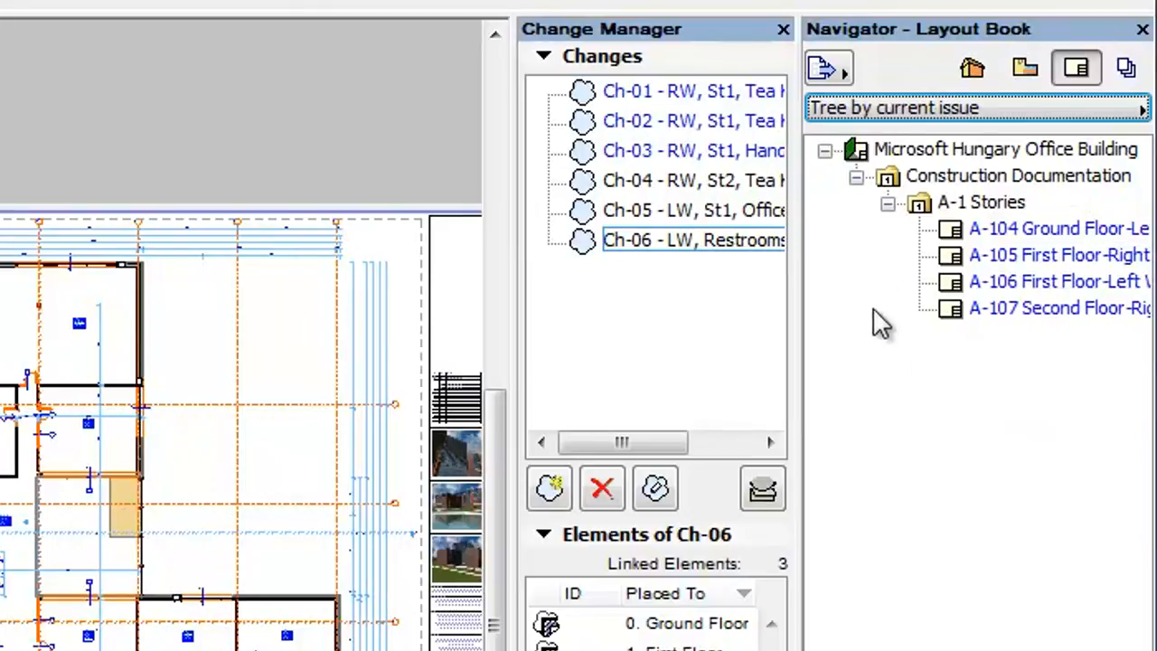
pyautogui.moveTo(1112, 388)
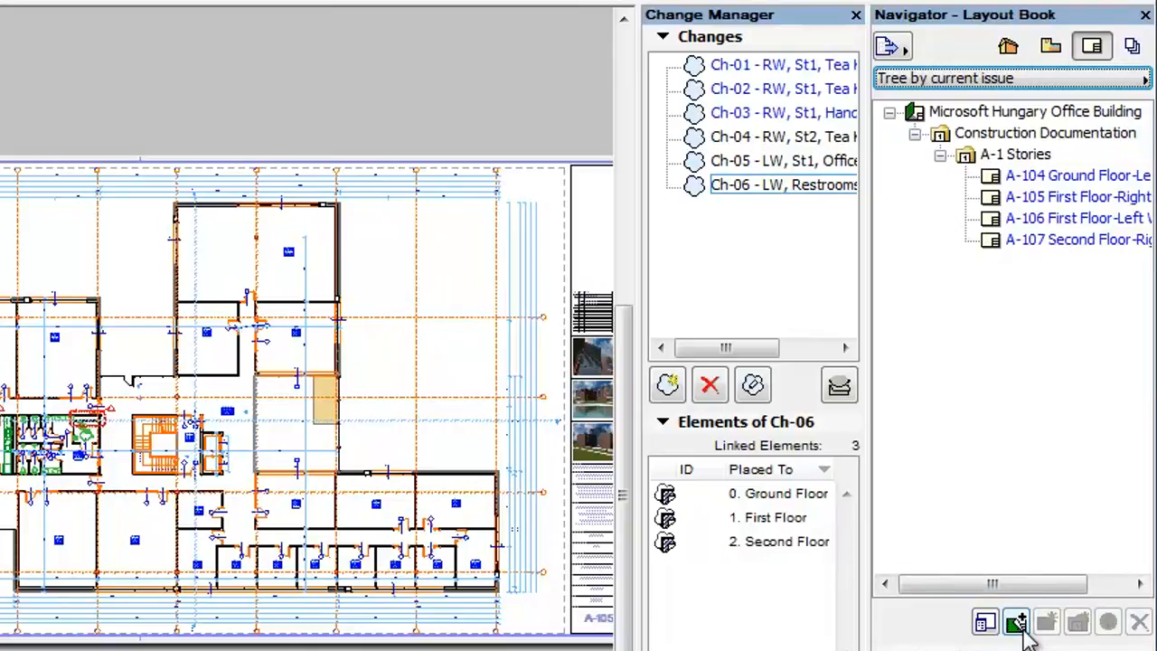
# Open the Add Layout dialog and scroll down to ceiling plan layouts A-204 to A-206.
pyautogui.click(1017, 622)
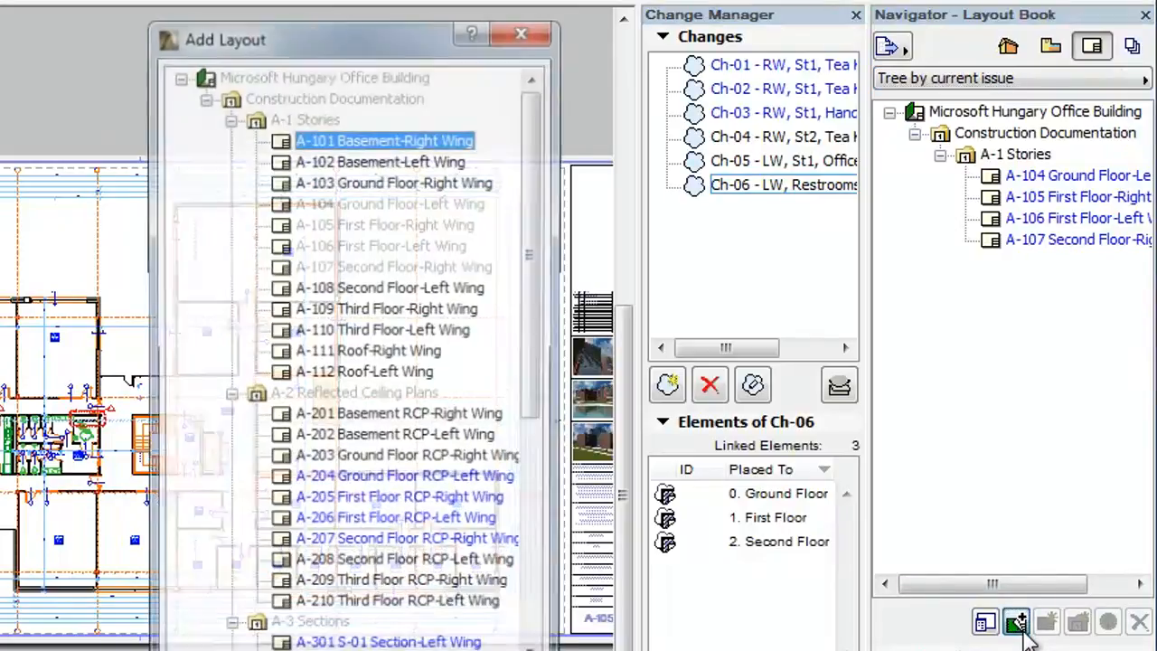
pyautogui.scroll(-3)
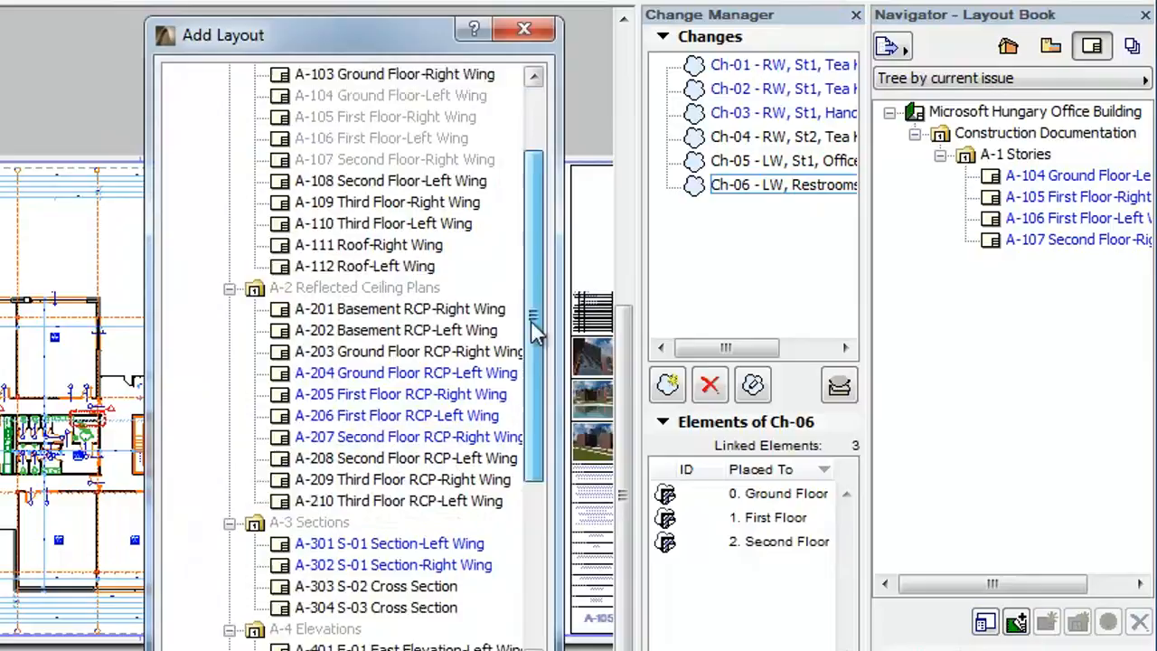
pyautogui.scroll(-3)
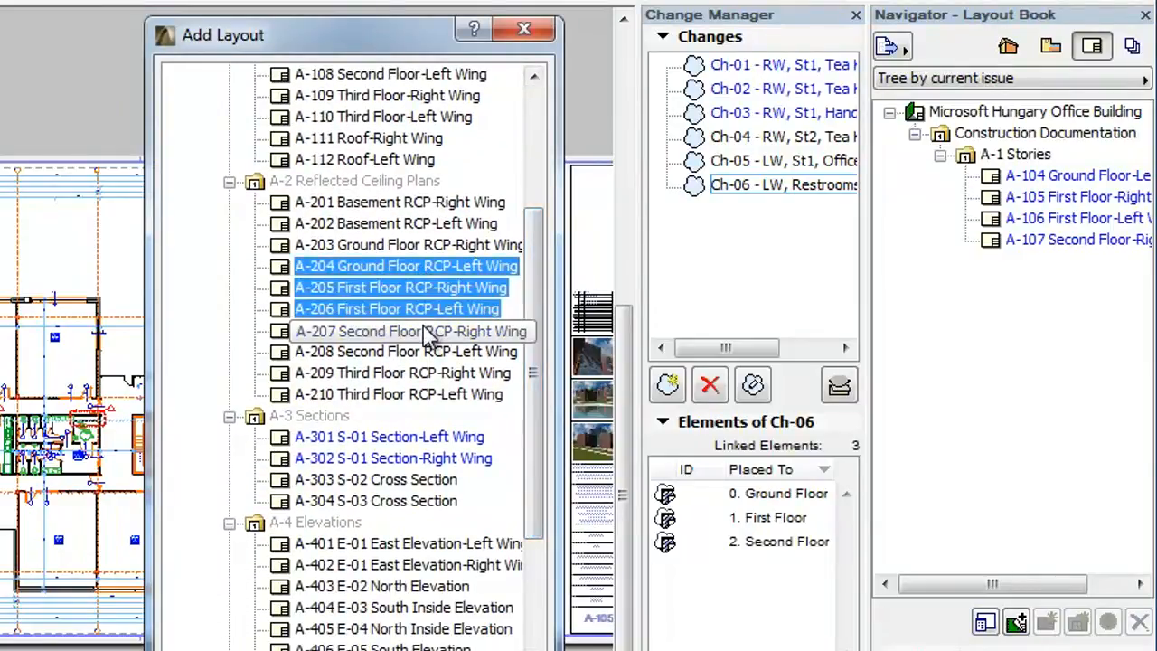